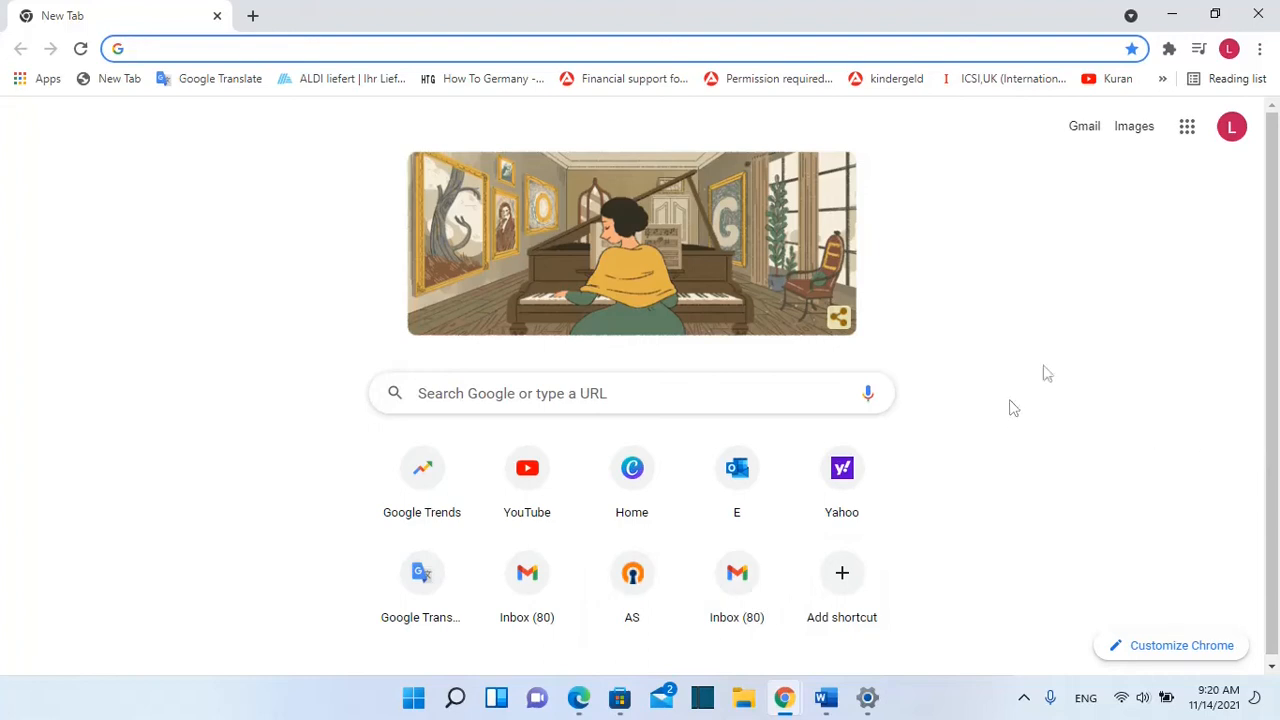
mouse_move(1048, 374)
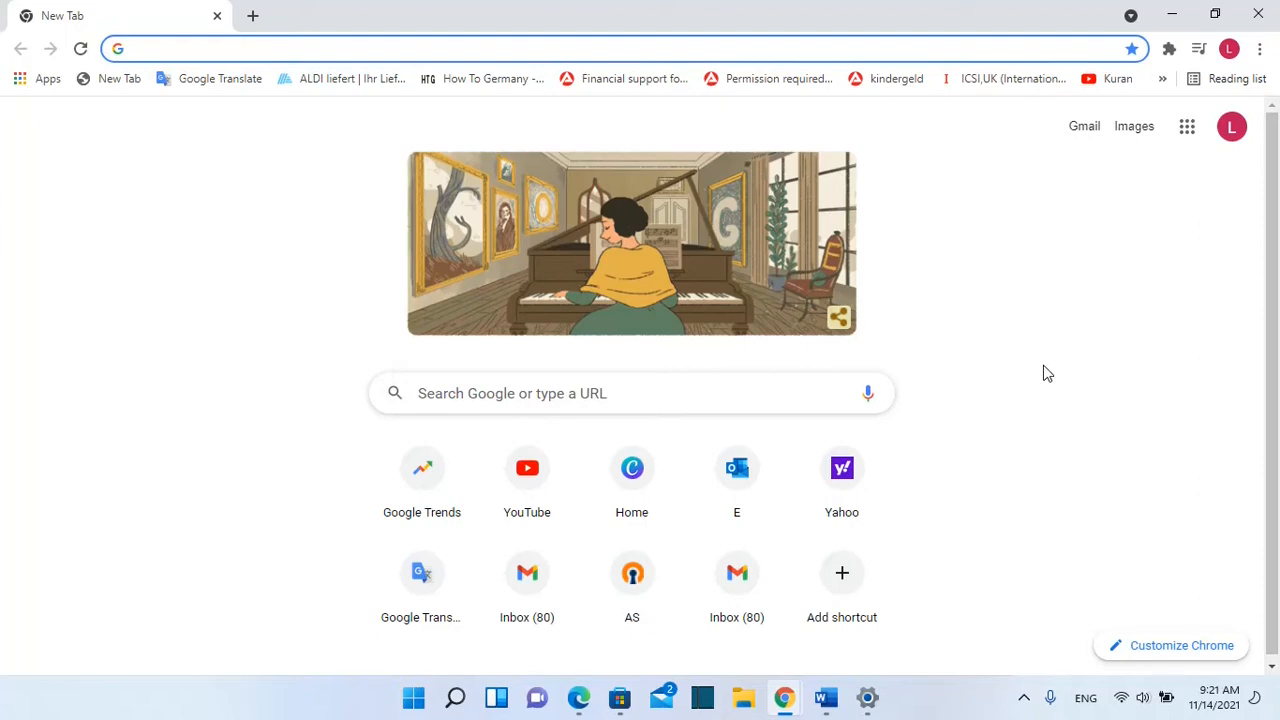
- Find and launch Microsoft Store by searching 'microsoft' from Windows Search
left_click(400, 48)
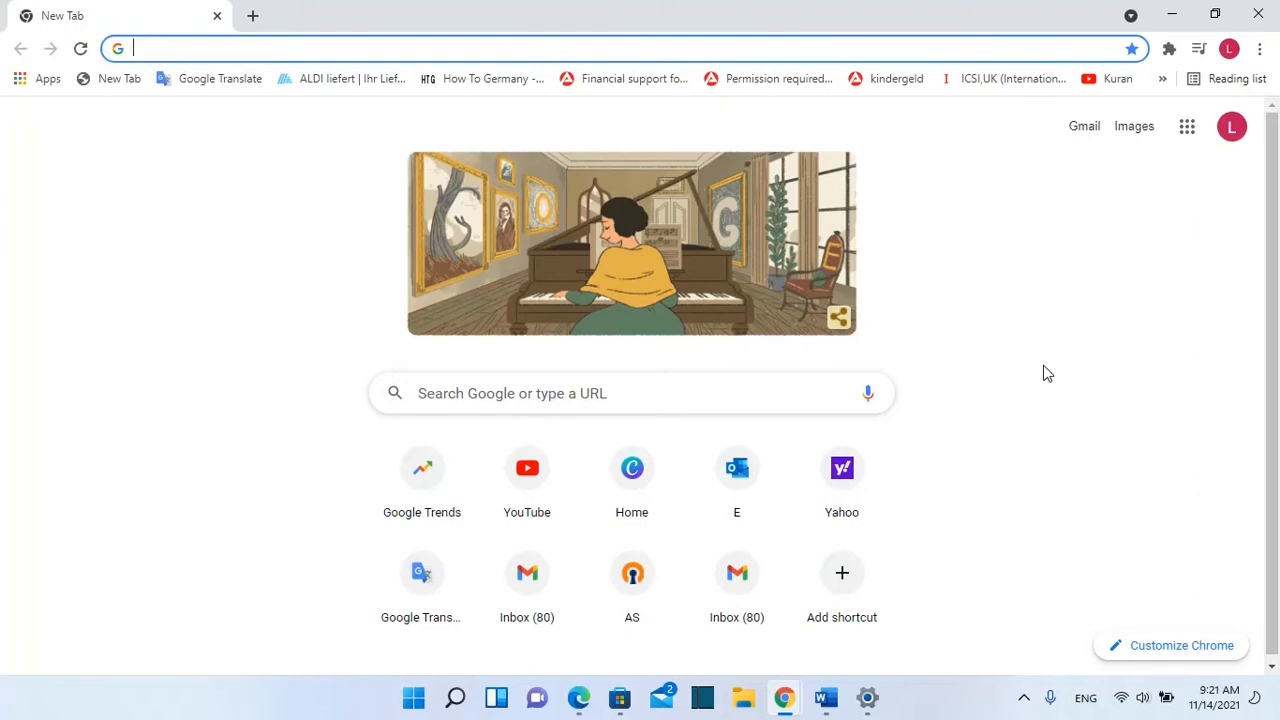
mouse_move(528, 588)
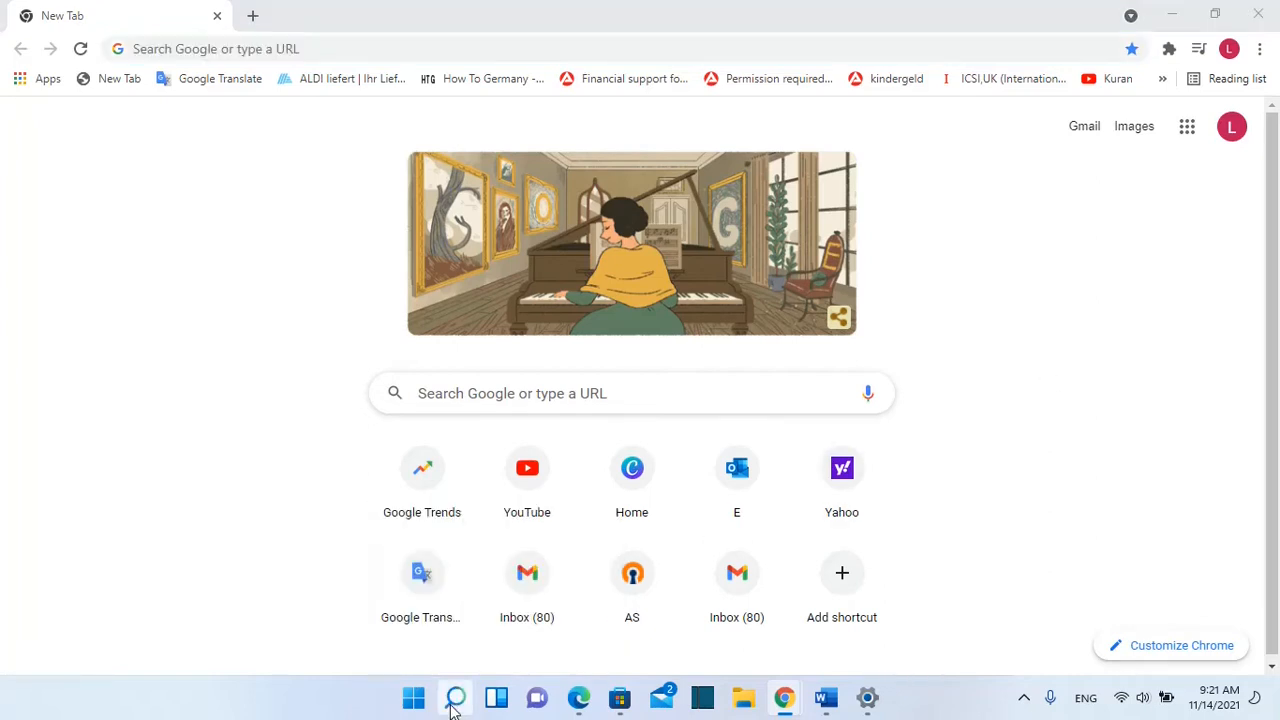
left_click(456, 696)
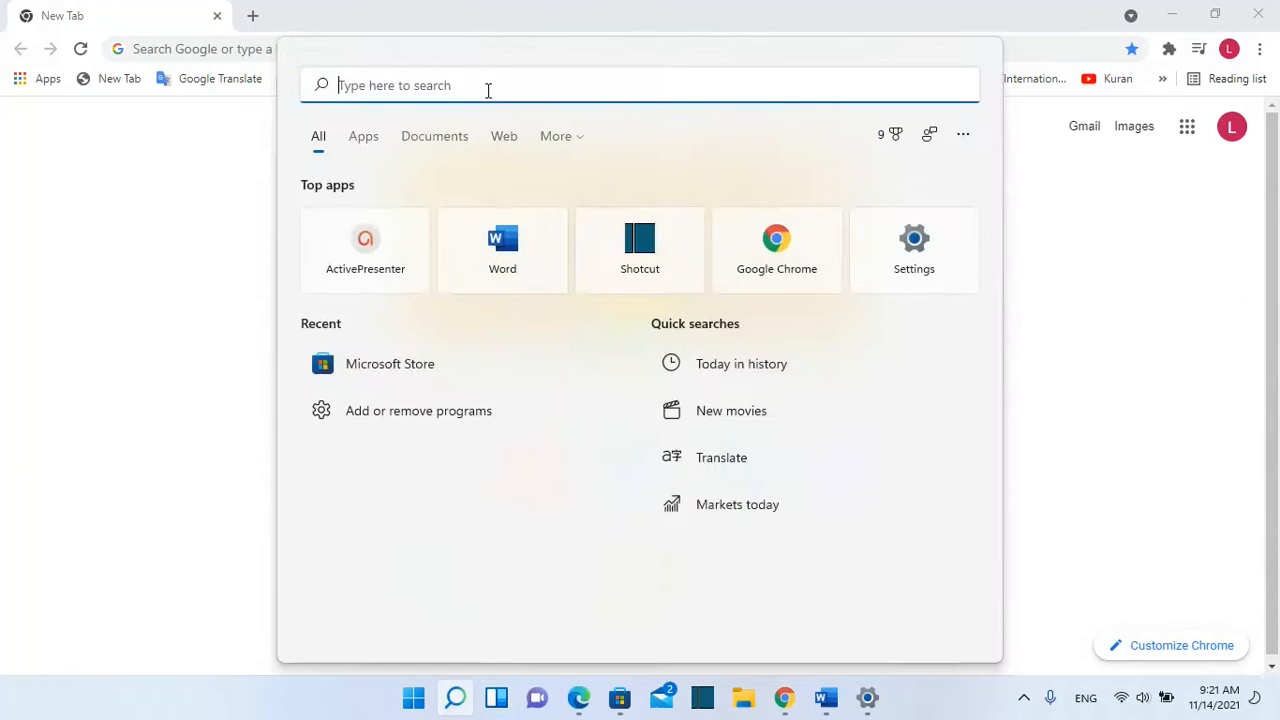
type("mi")
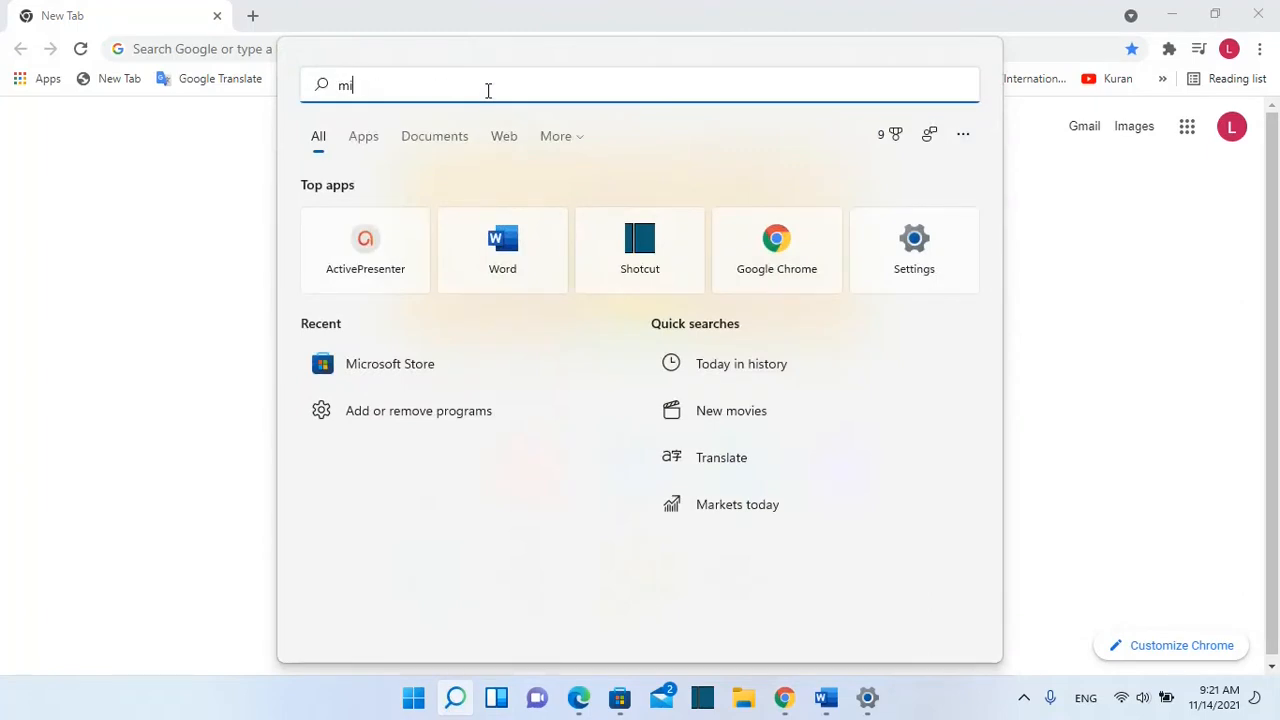
type("crosoft")
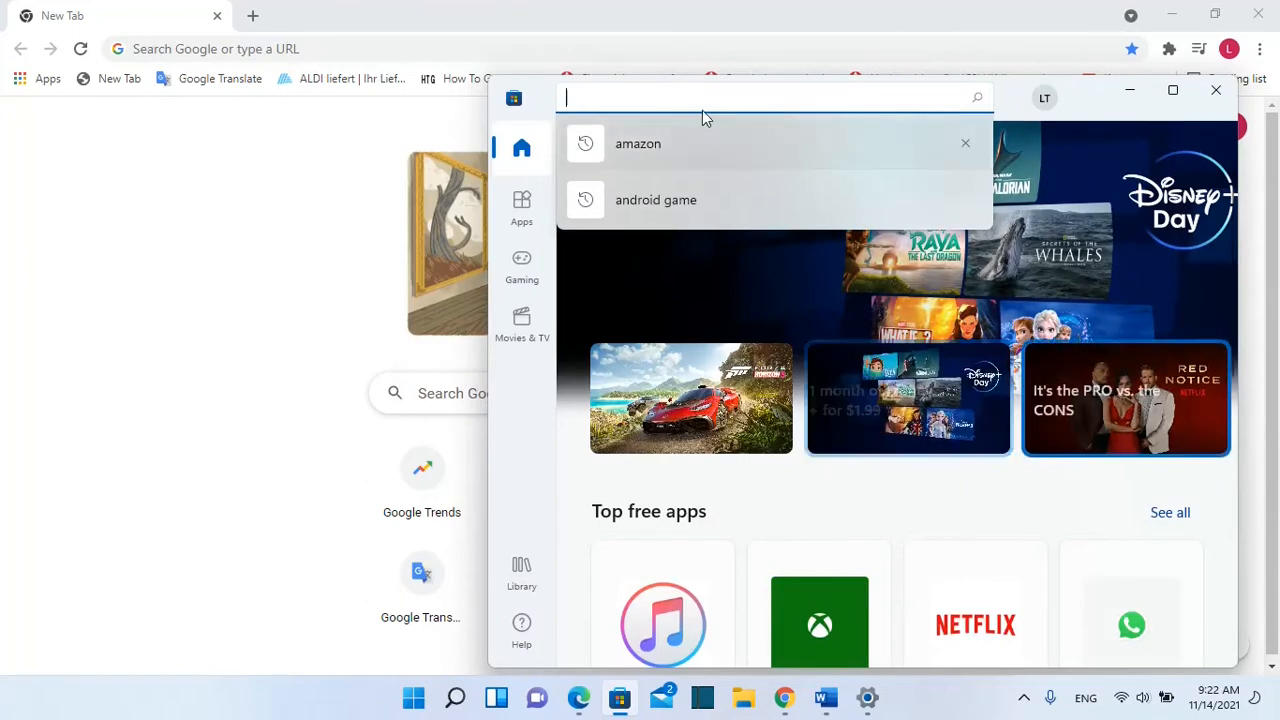
- Search the Store for 'adb', reach the Adobe Acrobat Reader DC listing, then close the Store
type("adb")
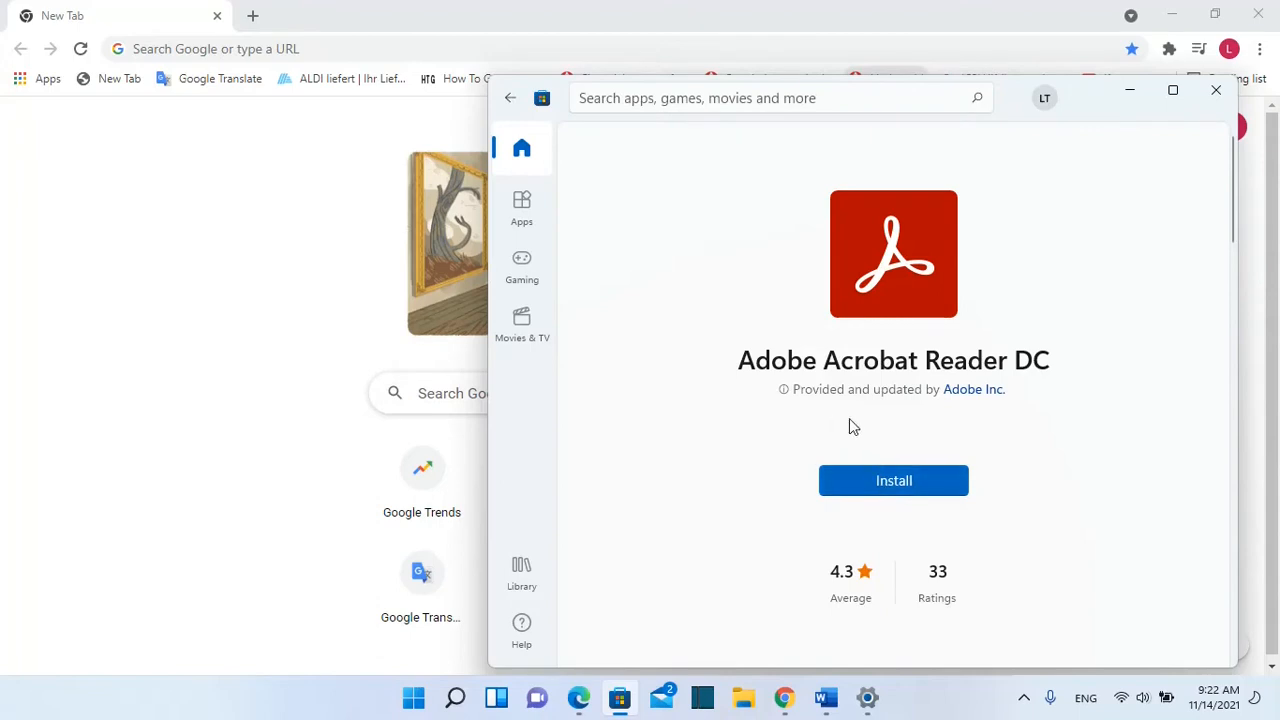
left_click(1216, 90)
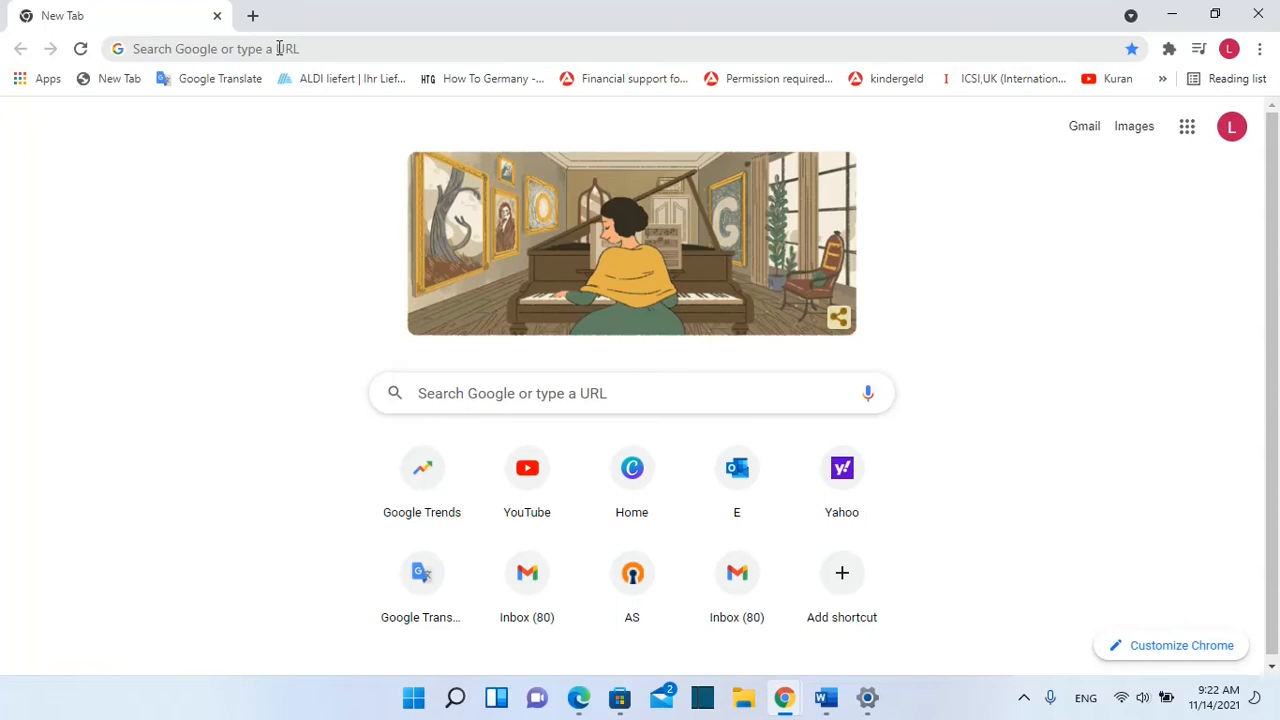
mouse_move(296, 64)
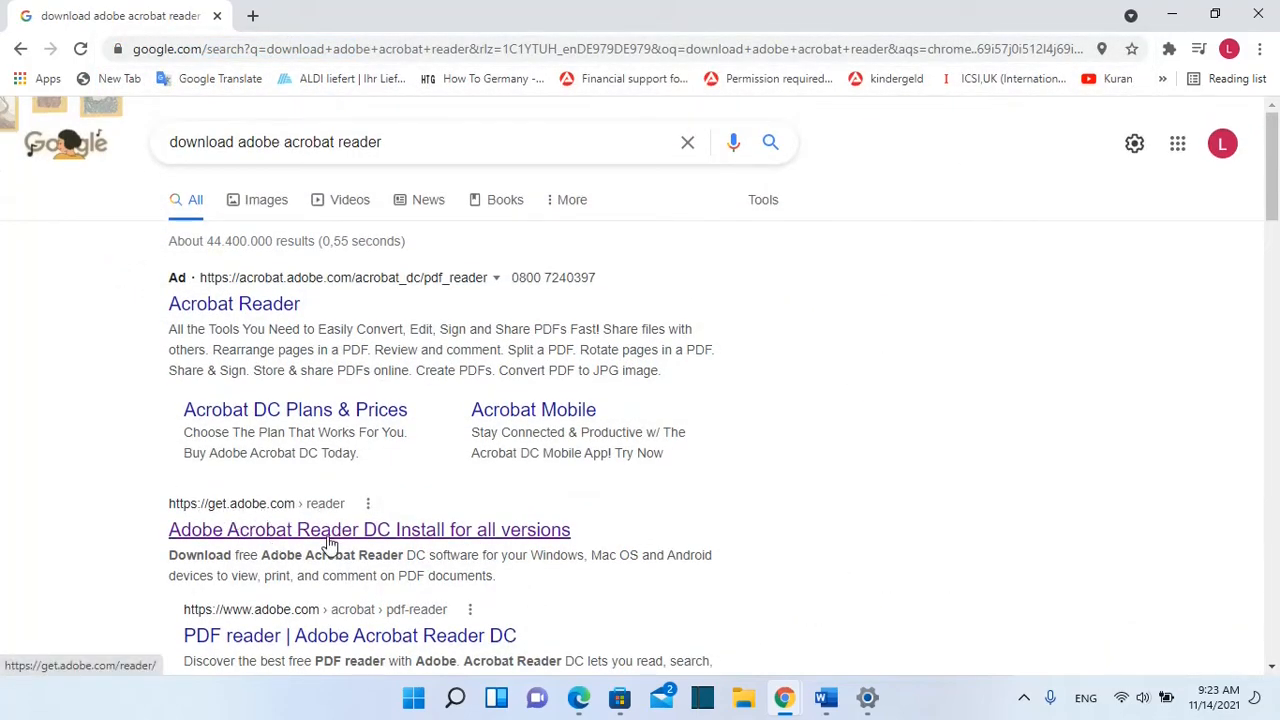
- Go to the get.adobe.com 'Adobe Acrobat Reader DC Install for all versions' result
left_click(368, 528)
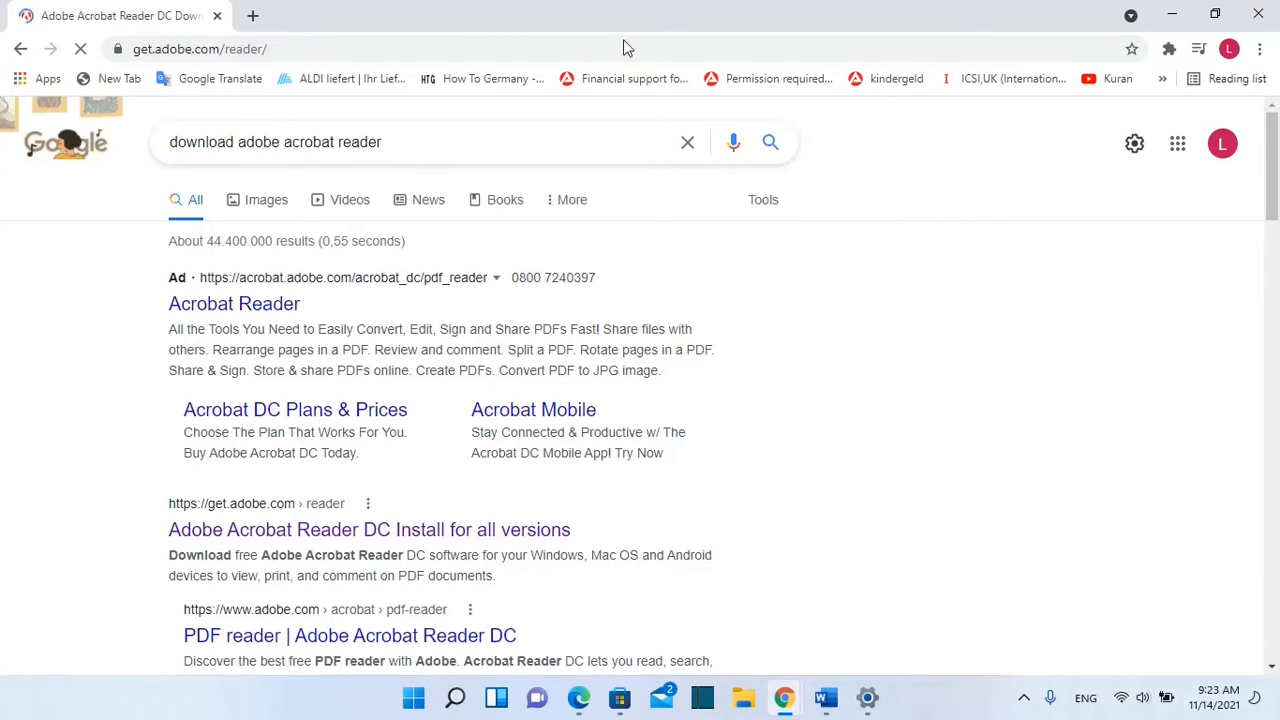
mouse_move(550, 166)
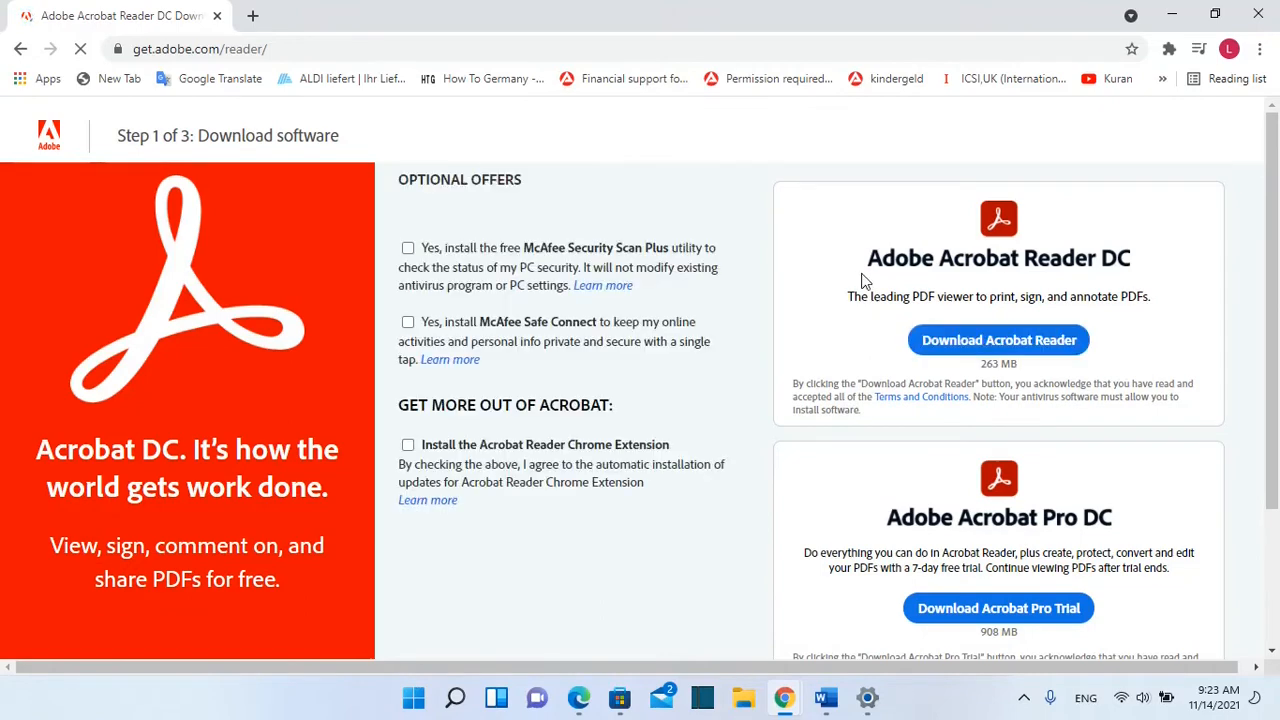
- Start the Acrobat Reader DC download with the optional offers left unchecked
left_click(998, 340)
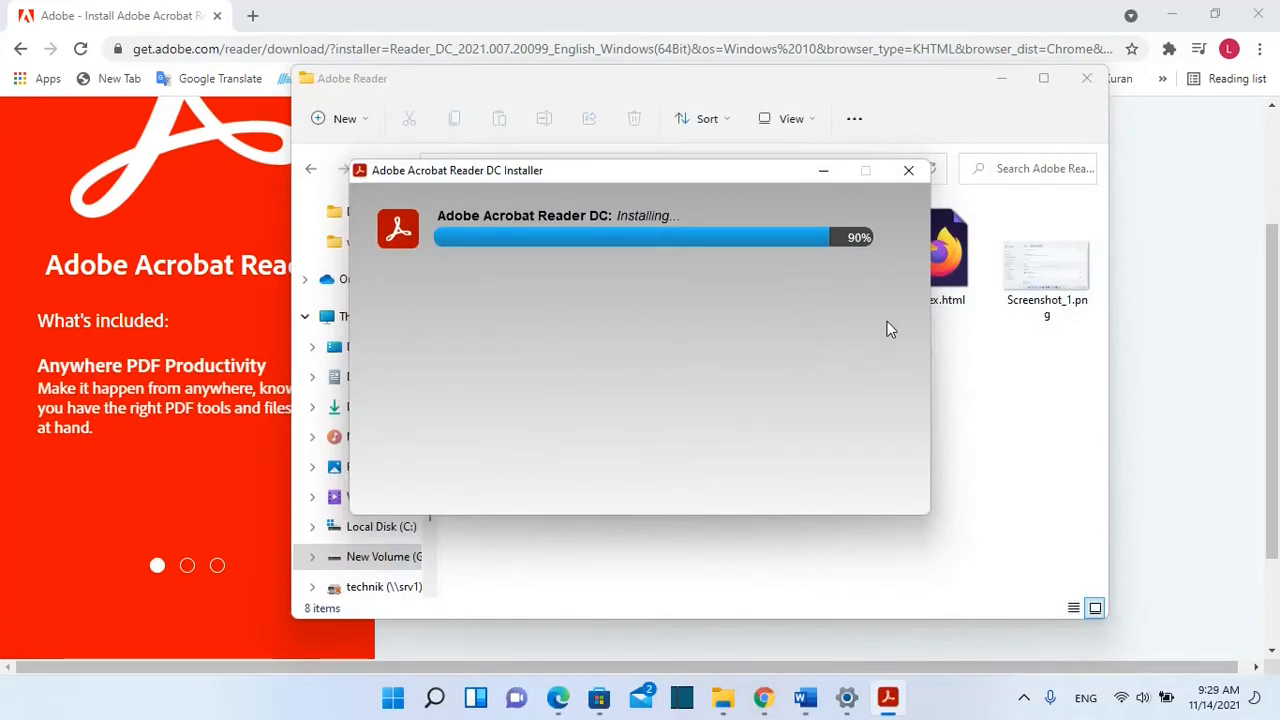
mouse_move(560, 292)
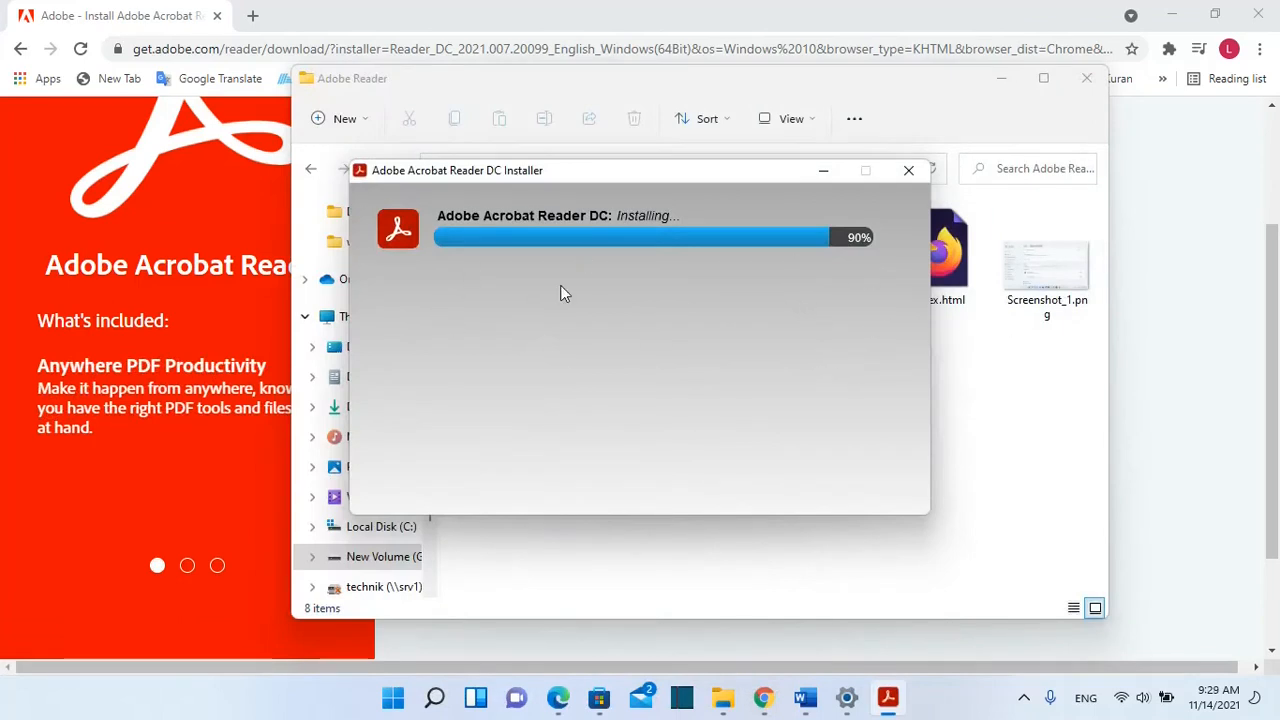
mouse_move(784, 336)
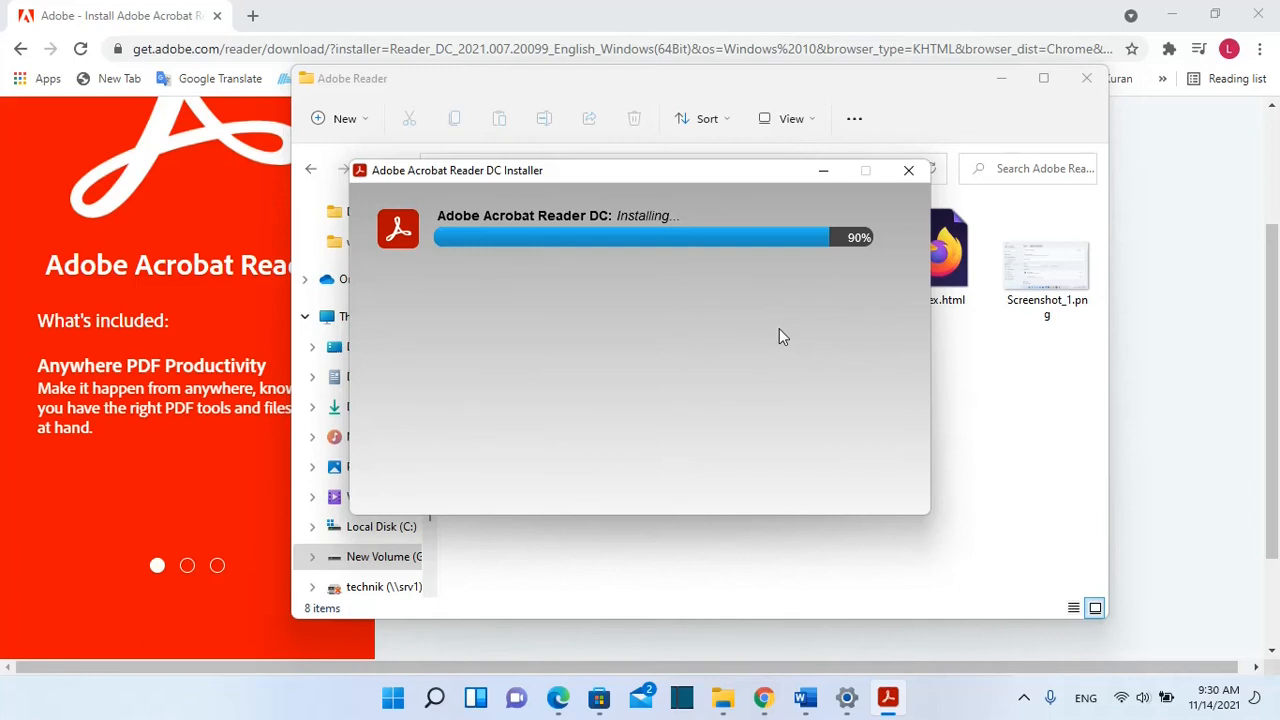
mouse_move(728, 368)
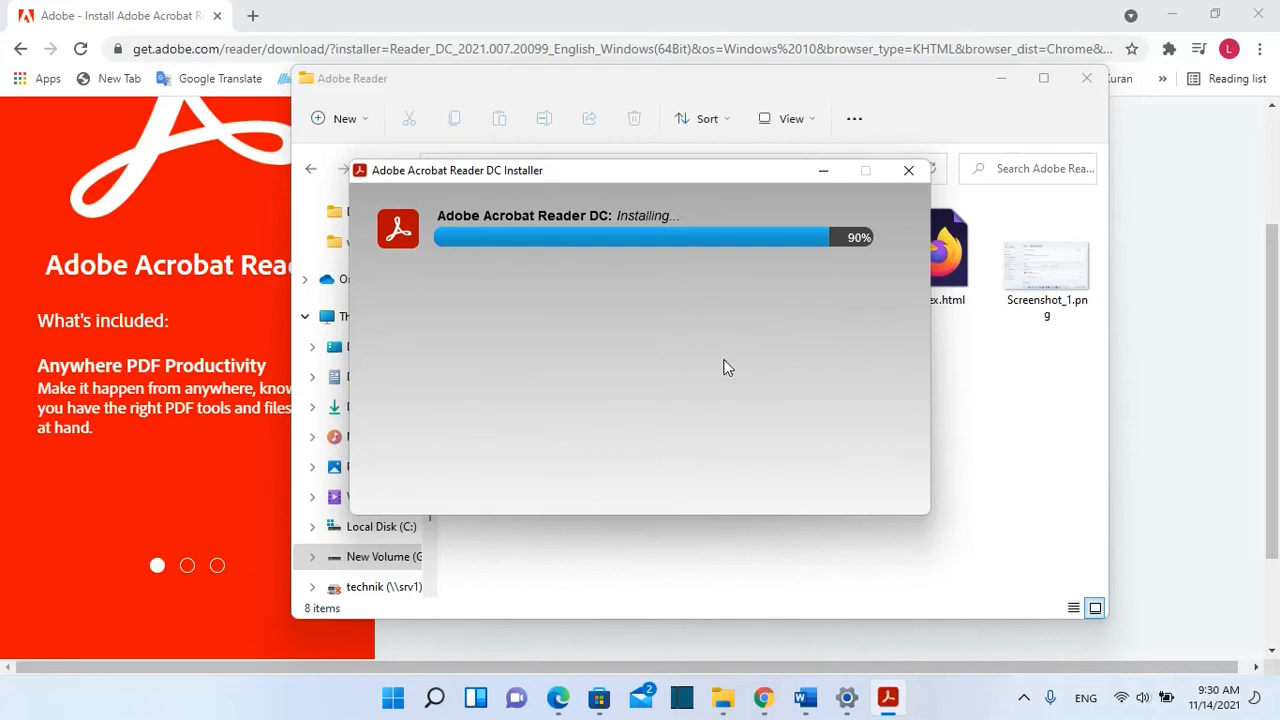